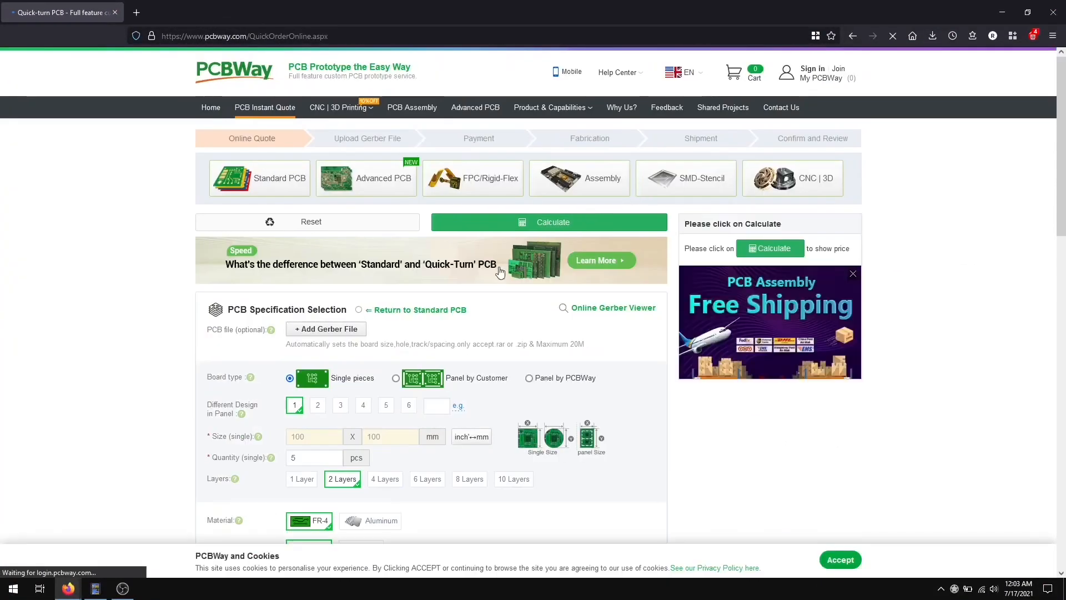
Calculate the default two-layer 100×100 mm, 5-piece quote: US$5 board, US$20 shipping, US$25 total.
{"action": "left_click", "coordinate": [548, 222]}
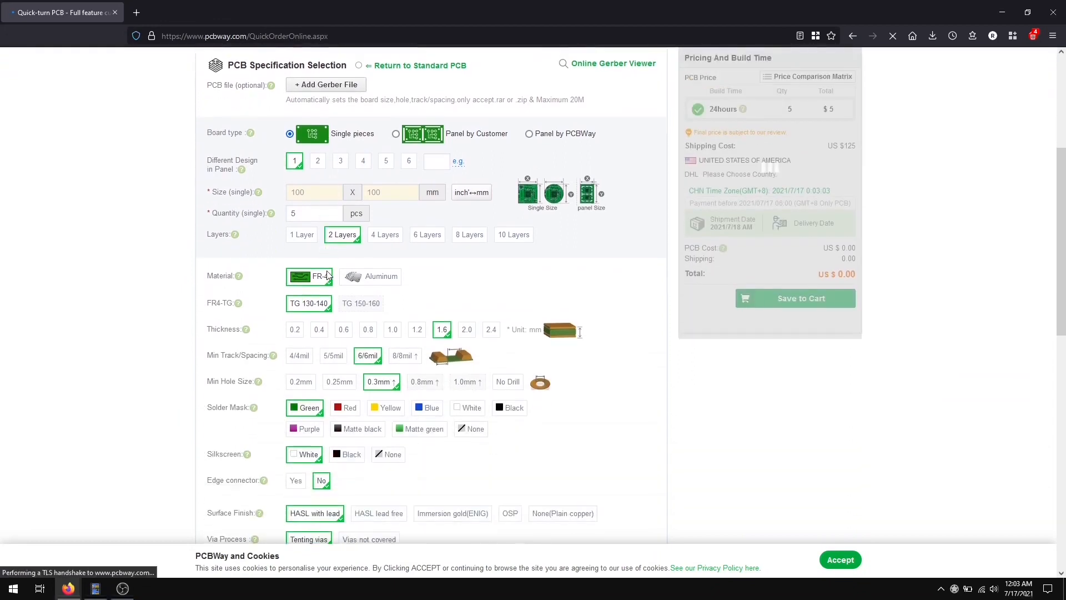
{"action": "scroll", "scroll_direction": "down", "scroll_amount": 3}
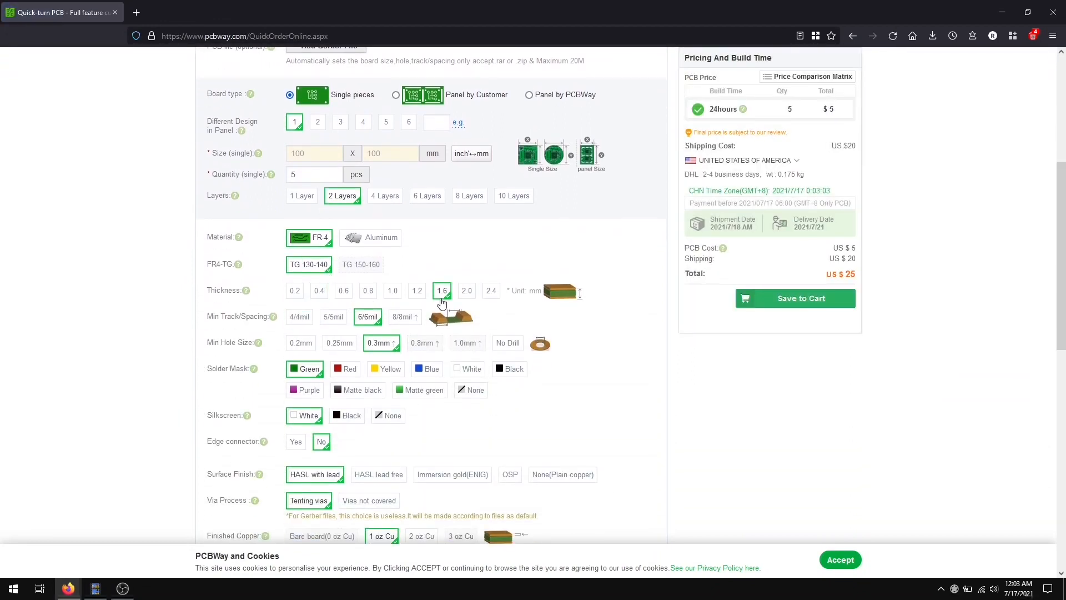
{"action": "scroll", "scroll_direction": "down", "scroll_amount": 3}
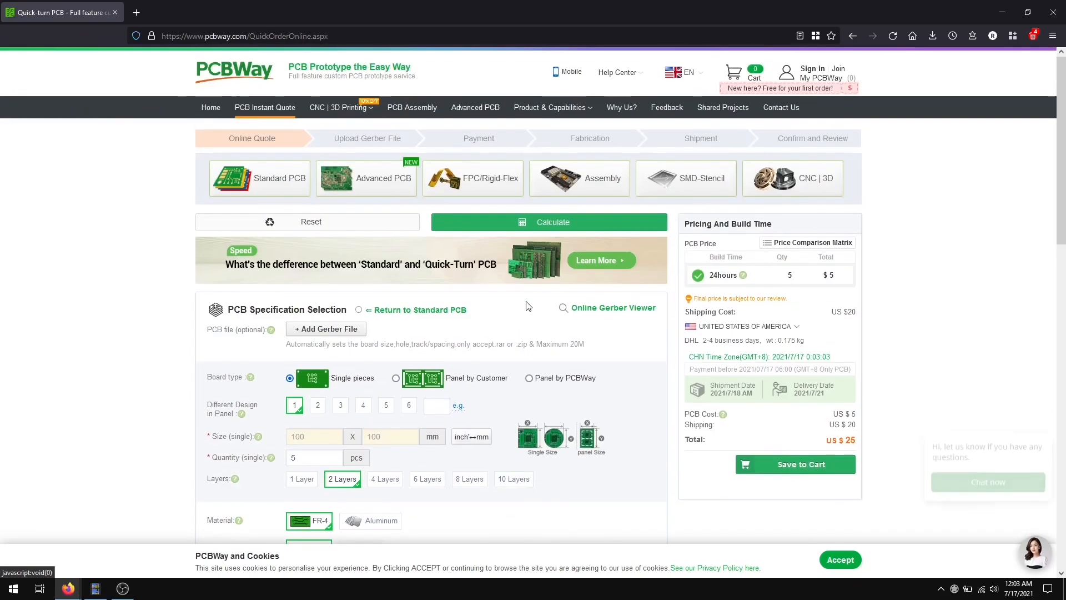
Browse the CNC | 3D Printing capabilities, view the 3D printing service, then return home via the logo.
{"action": "left_click", "coordinate": [340, 108]}
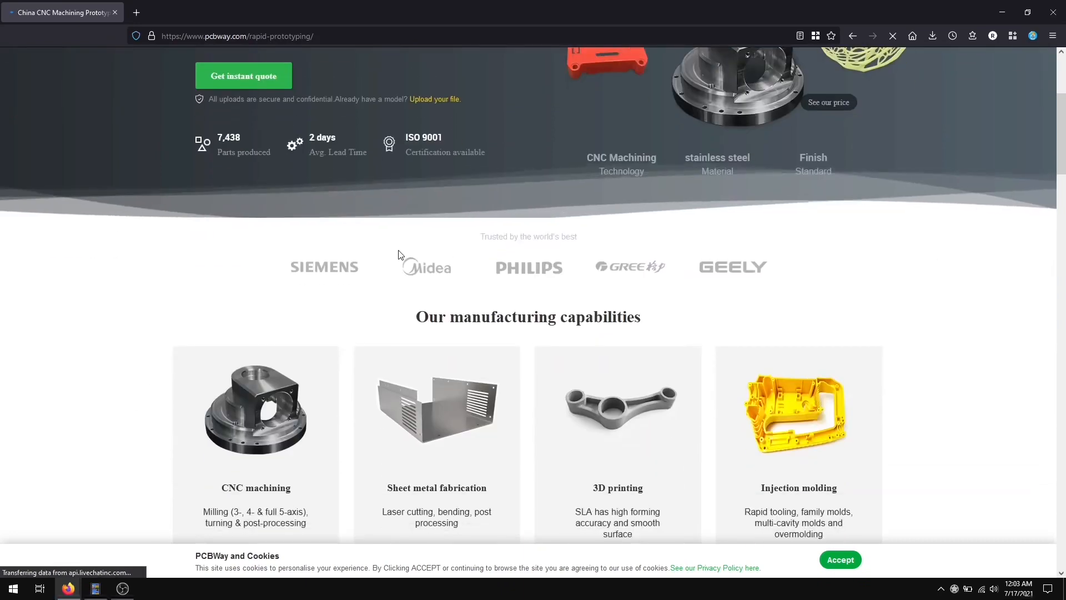
{"action": "scroll", "scroll_direction": "down", "scroll_amount": 3}
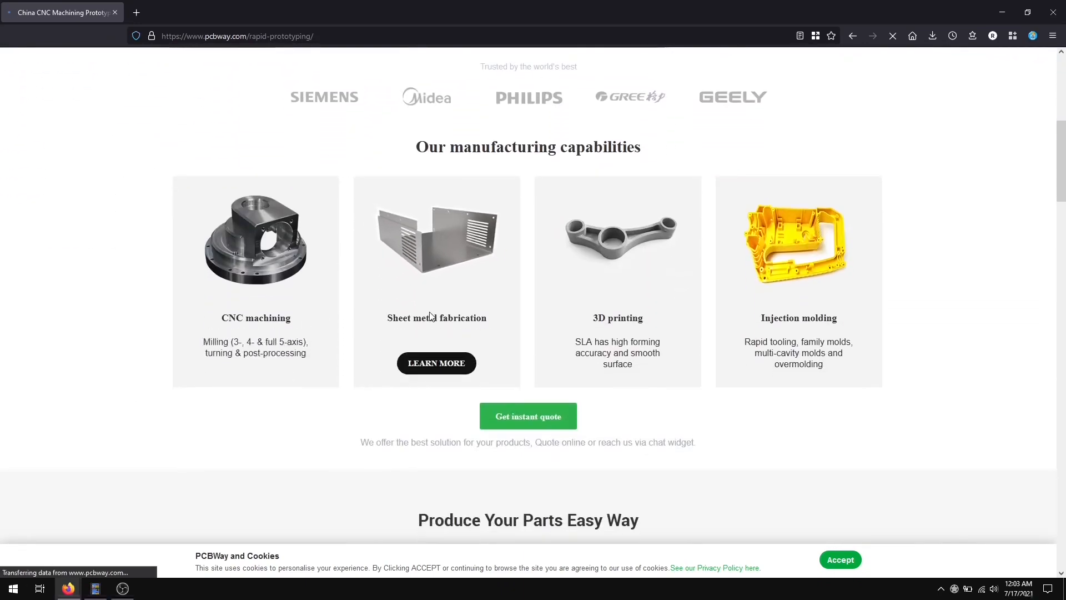
{"action": "left_click", "coordinate": [527, 415]}
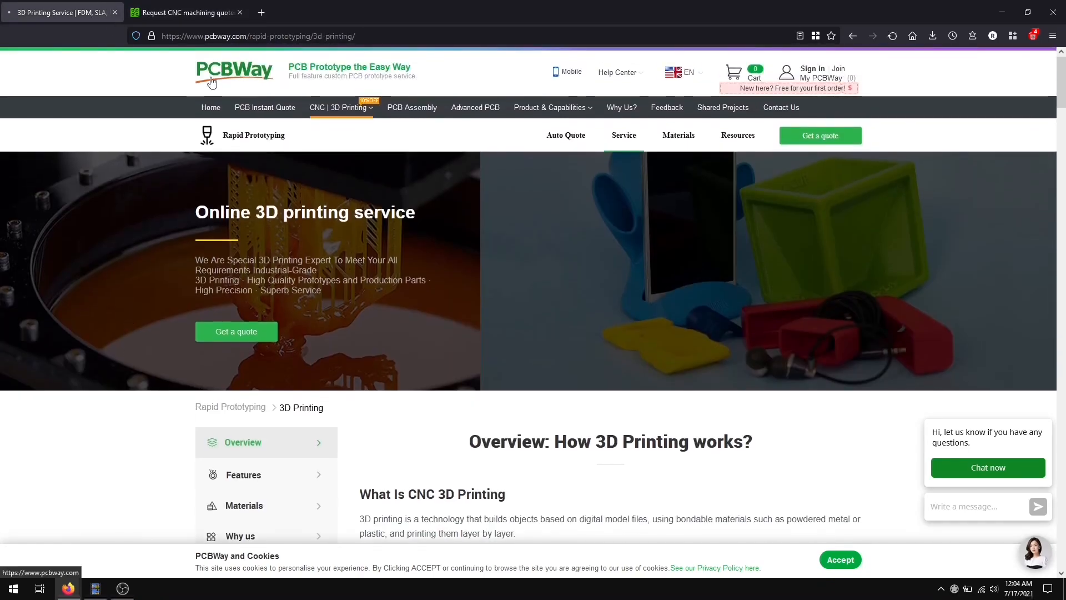
{"action": "left_click", "coordinate": [234, 70]}
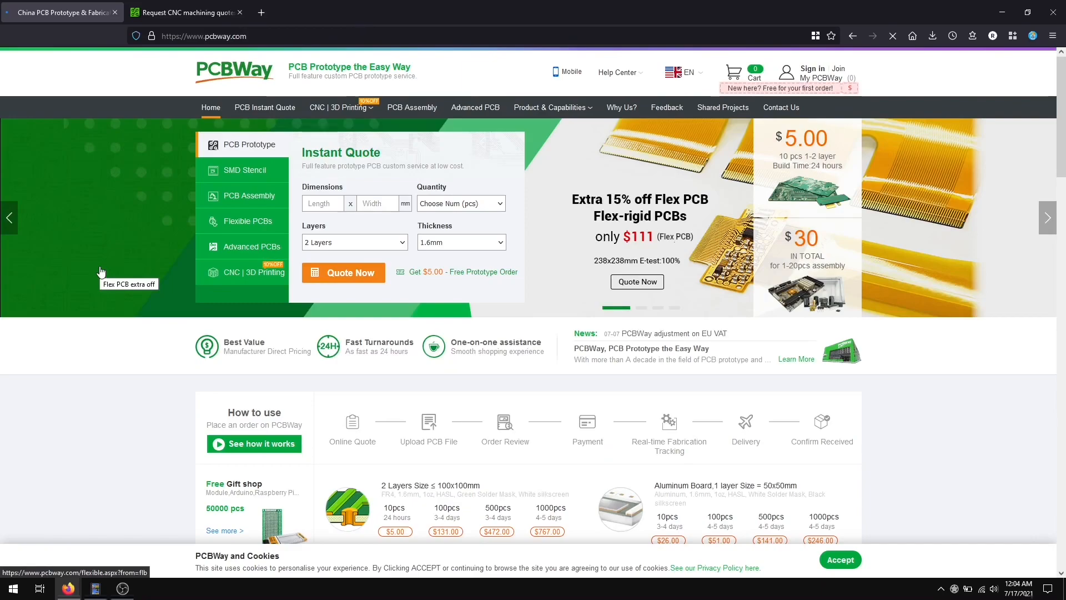